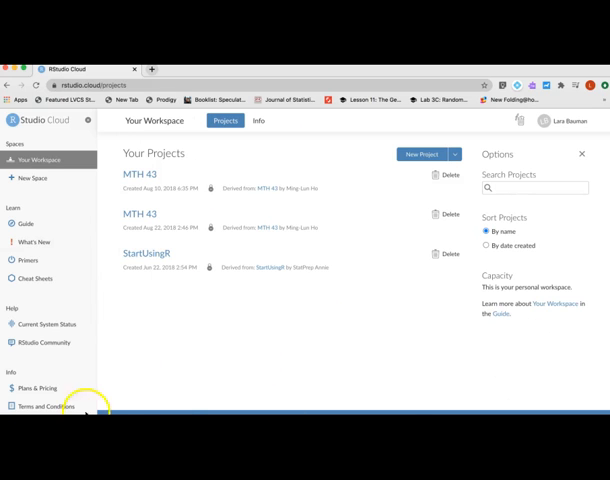
mouse_move(148, 156)
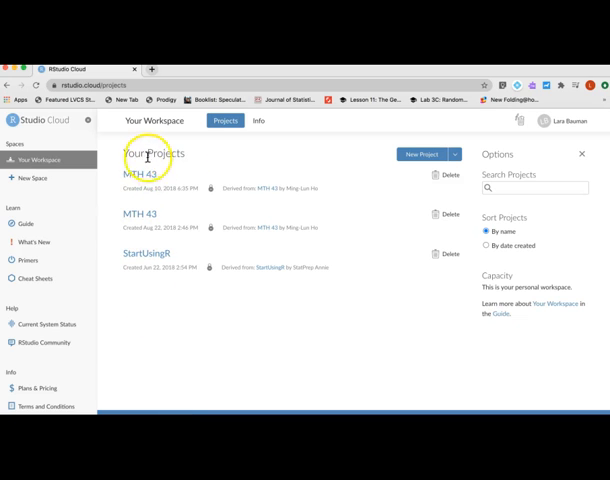
mouse_move(180, 316)
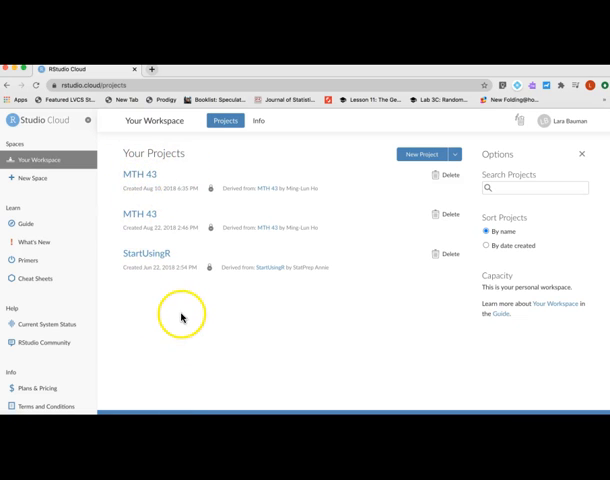
mouse_move(182, 318)
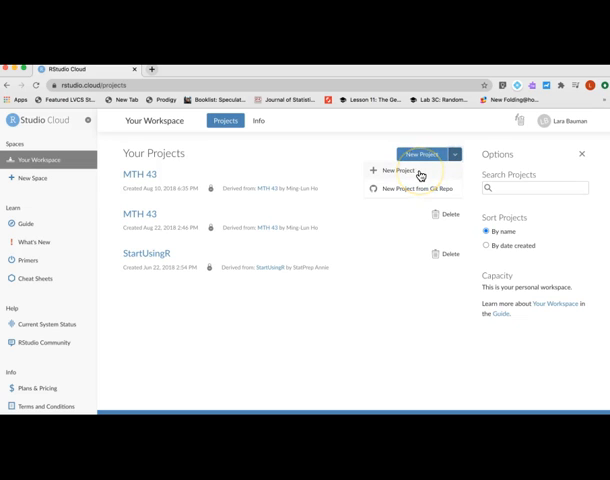
- Open the MTH 43 project from Your Workspace
left_click(398, 174)
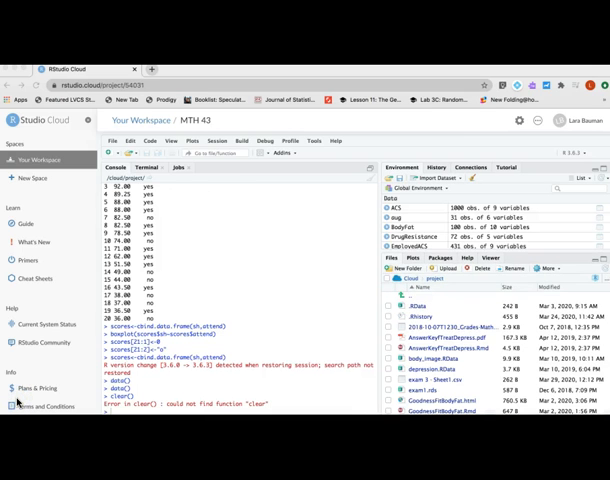
mouse_move(48, 304)
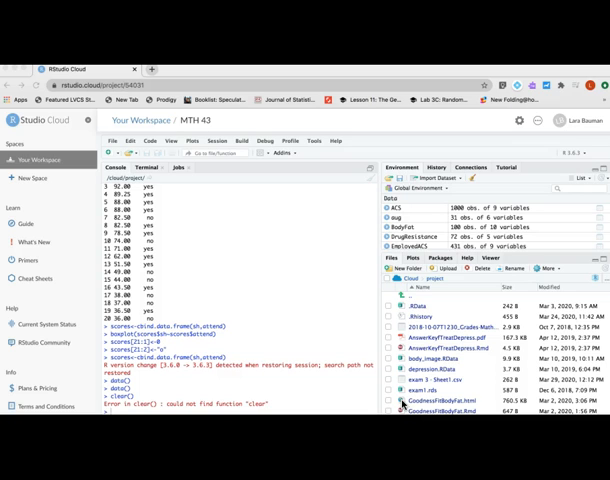
mouse_move(148, 122)
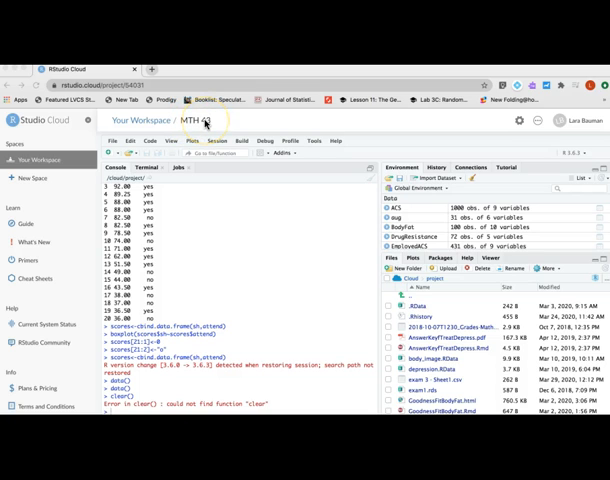
mouse_move(196, 120)
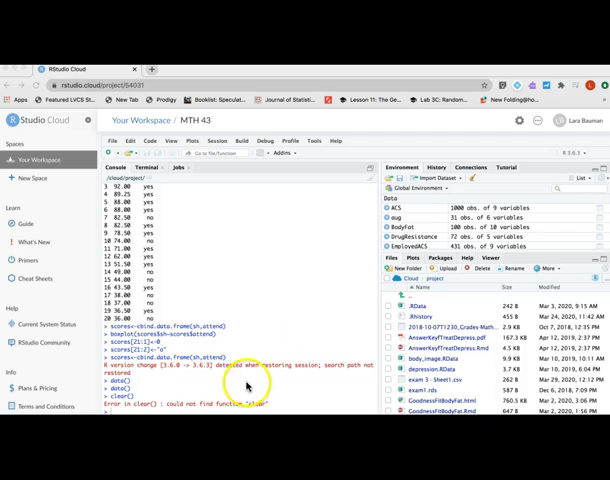
mouse_move(388, 188)
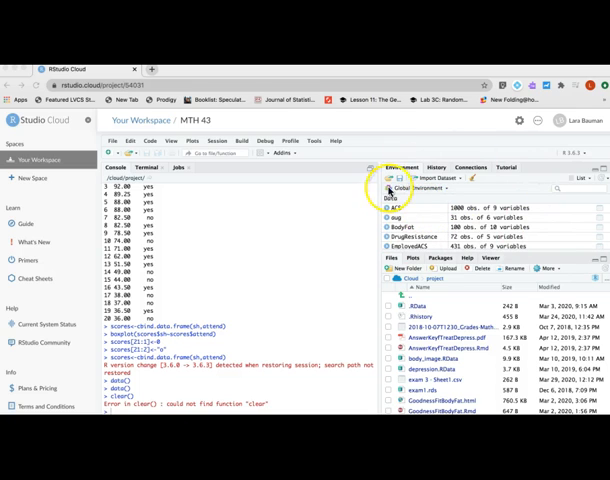
mouse_move(488, 174)
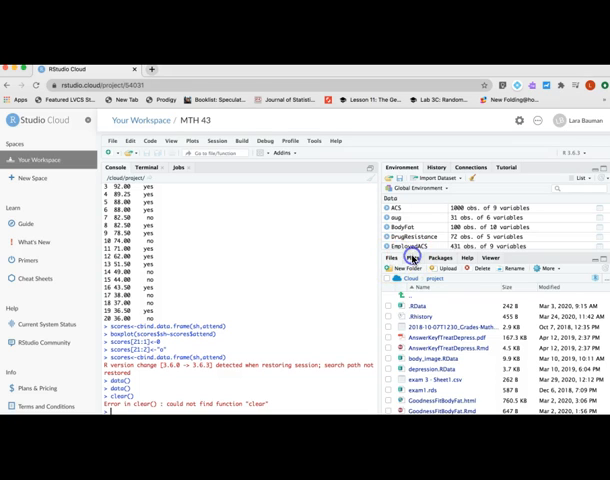
- Show the earlier boxplot in the Plots pane, then switch to the Help pane
left_click(412, 258)
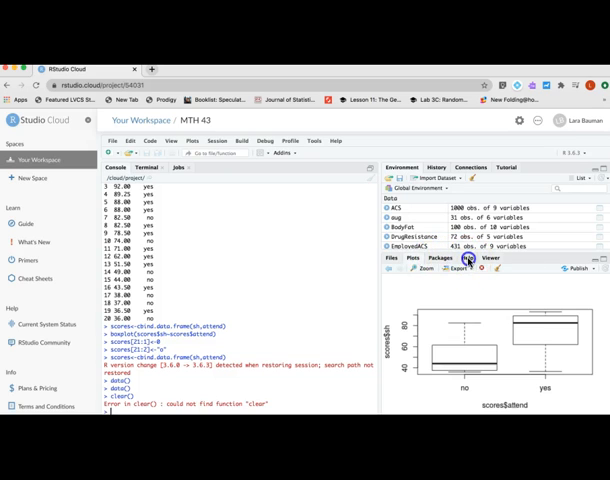
left_click(464, 258)
type("data()")
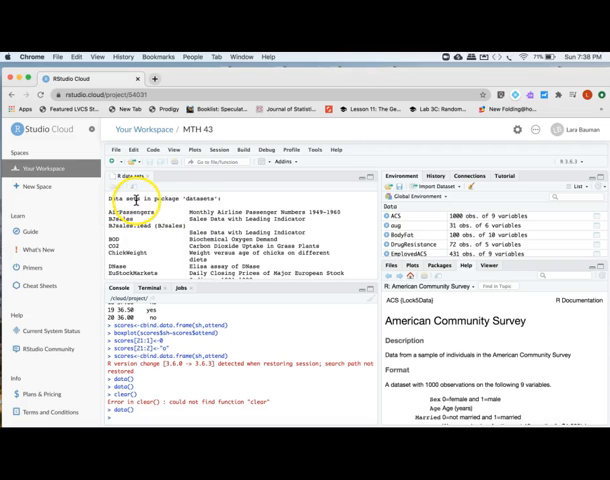
mouse_move(204, 230)
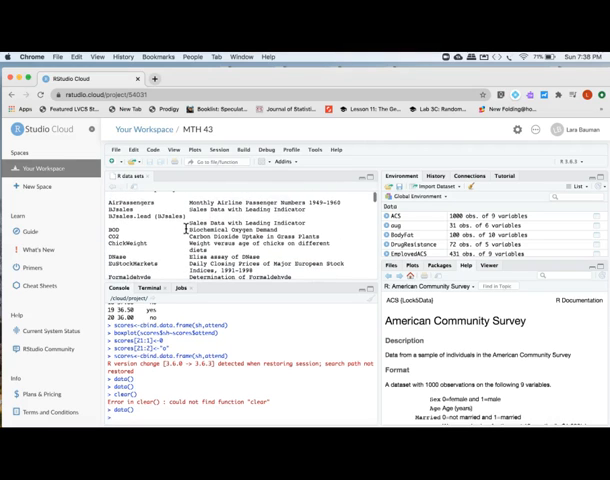
scroll("down", 3)
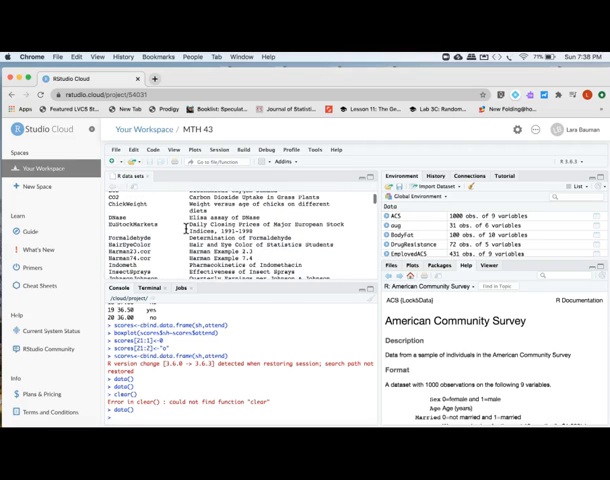
scroll("down", 3)
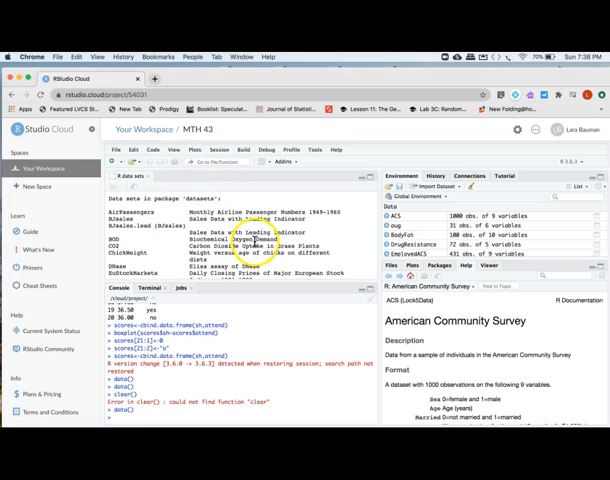
mouse_move(112, 254)
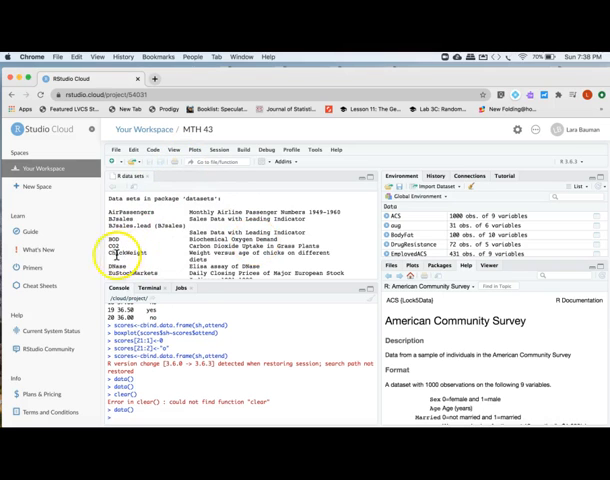
- Run ChickWeight in the console to print its weight, Time, Chick and Diet columns
double_click(132, 256)
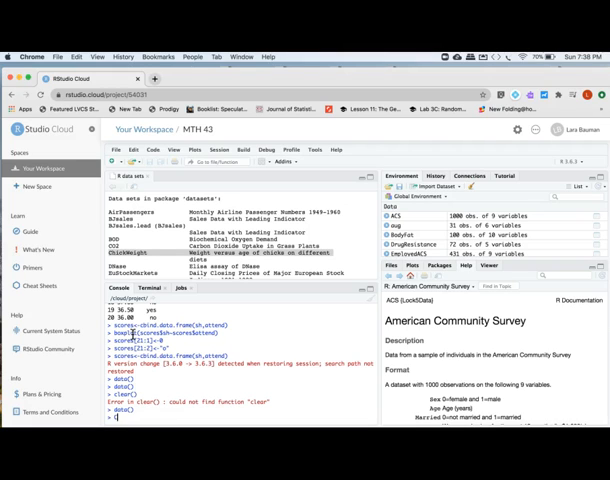
type("Chick")
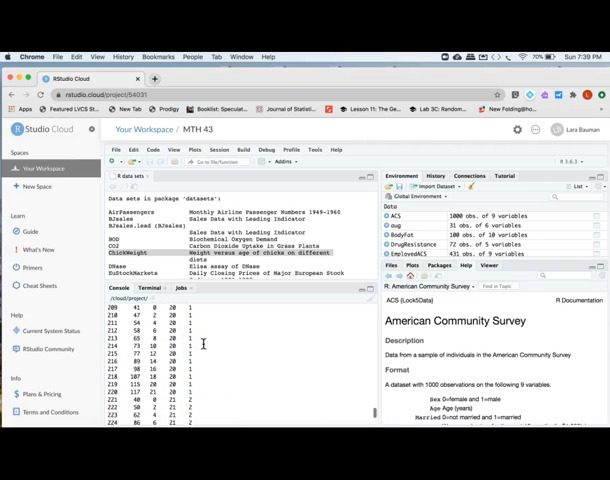
scroll("down", 3)
type("Vi")
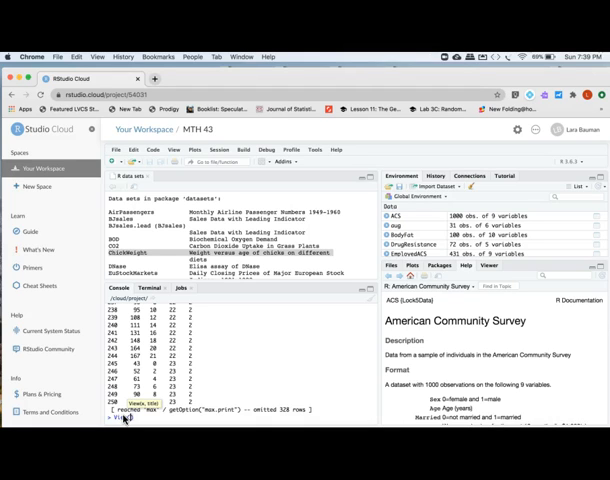
- Run View(ChickWeight) to show its 578 rows in the data viewer
type("ChickWeight)")
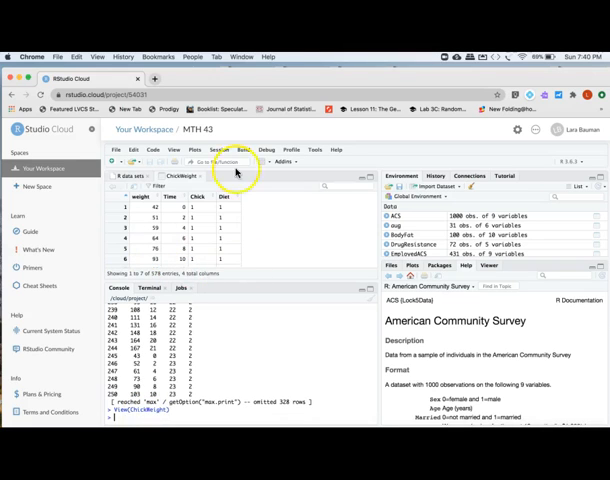
mouse_move(228, 248)
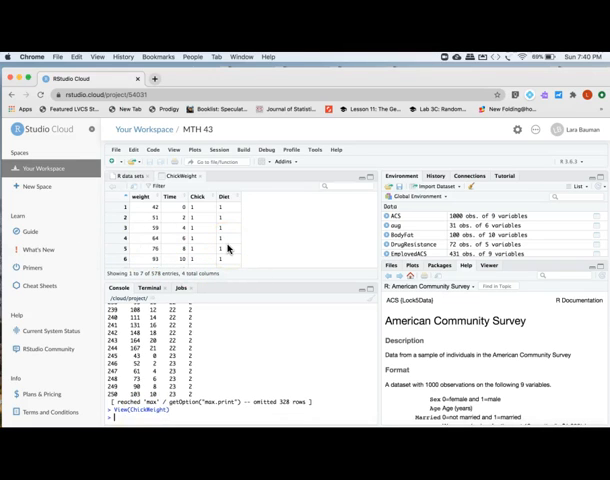
mouse_move(254, 244)
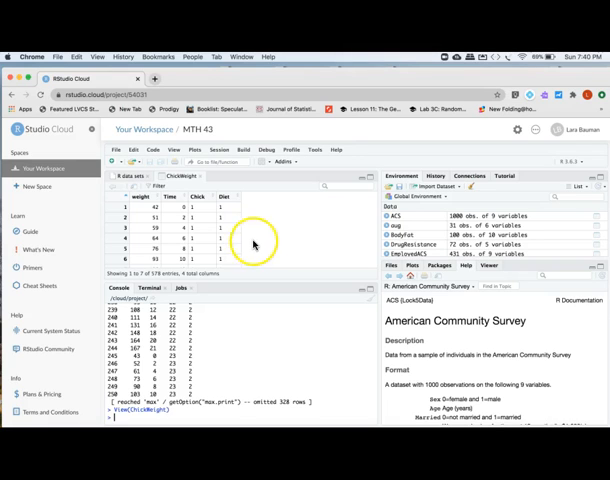
scroll("down", 3)
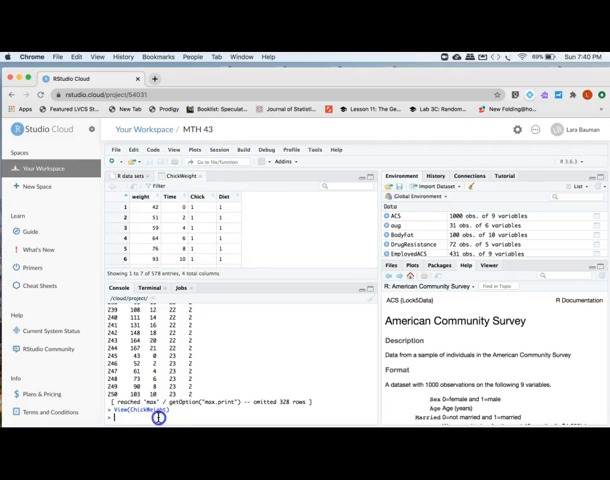
- Run lowercase view(chickweight), which returns a could-not-find-function error
type("view(")
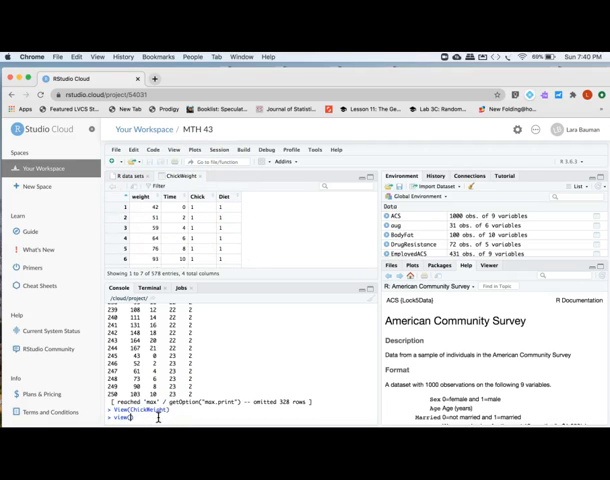
type("chick")
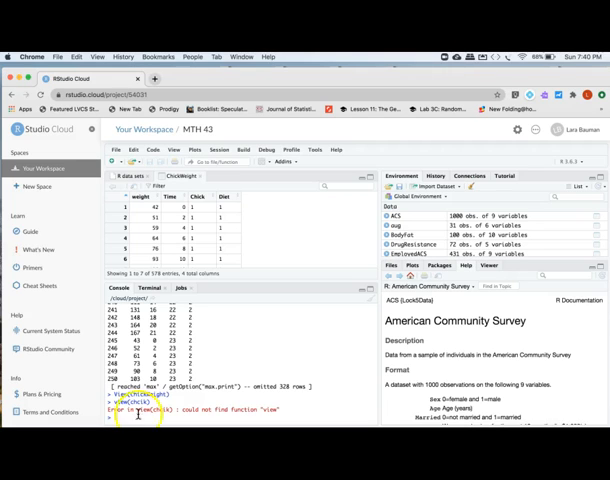
mouse_move(148, 432)
type("help(\"ChickWeight\")")
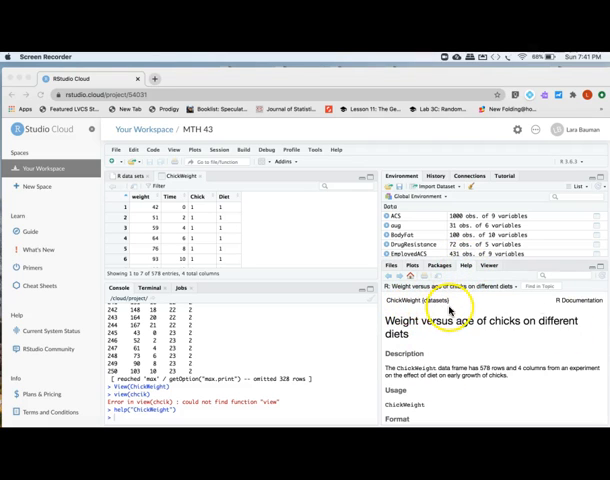
mouse_move(448, 332)
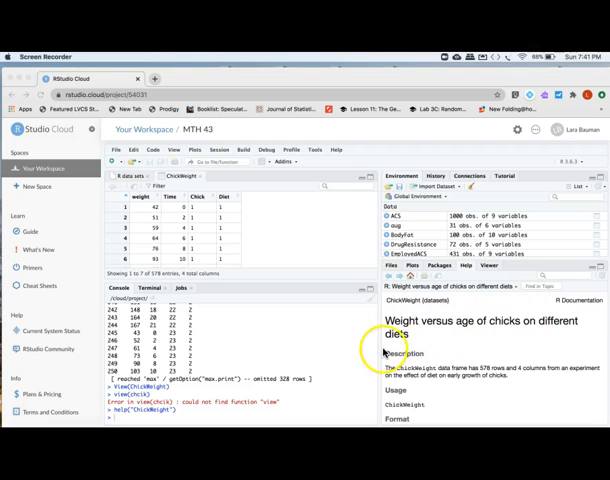
scroll("down", 3)
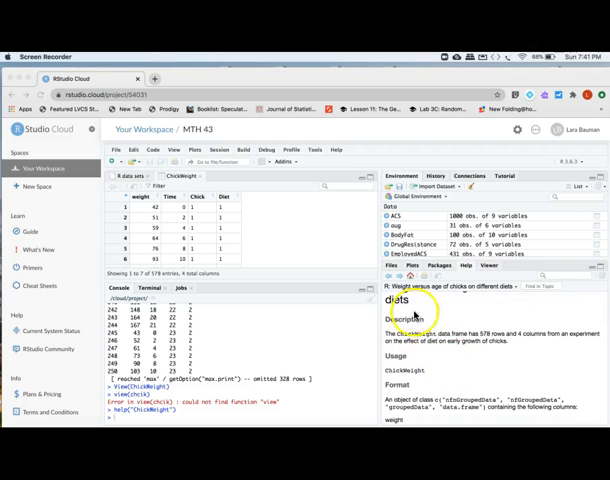
scroll("down", 3)
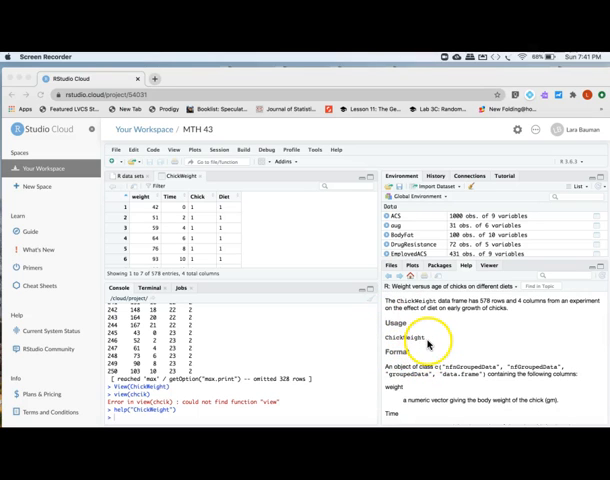
scroll("down", 3)
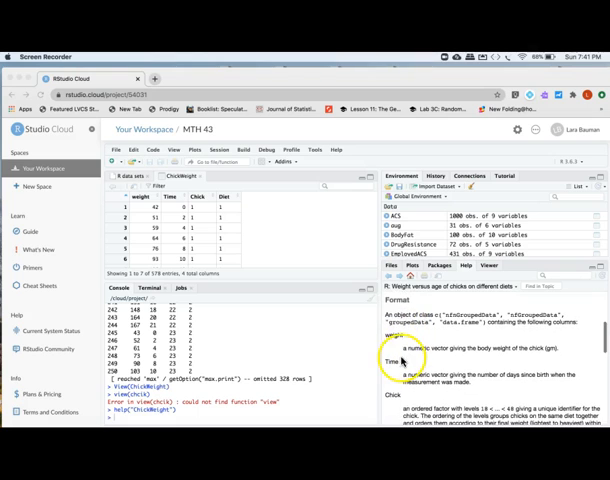
mouse_move(476, 322)
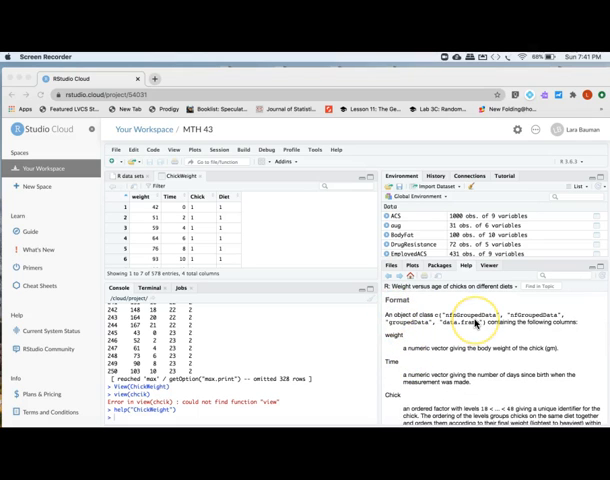
scroll("down", 3)
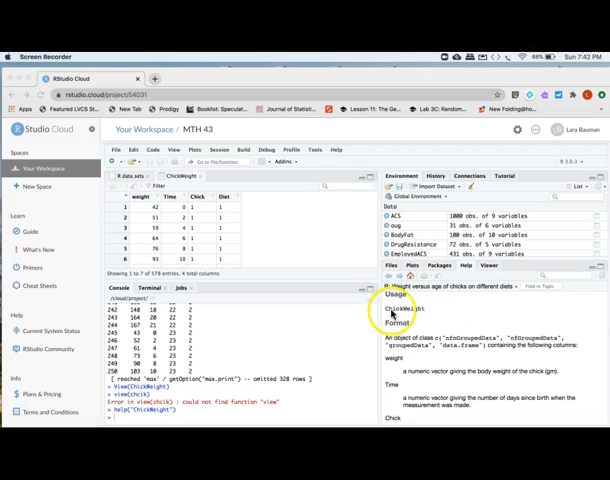
scroll("down", 3)
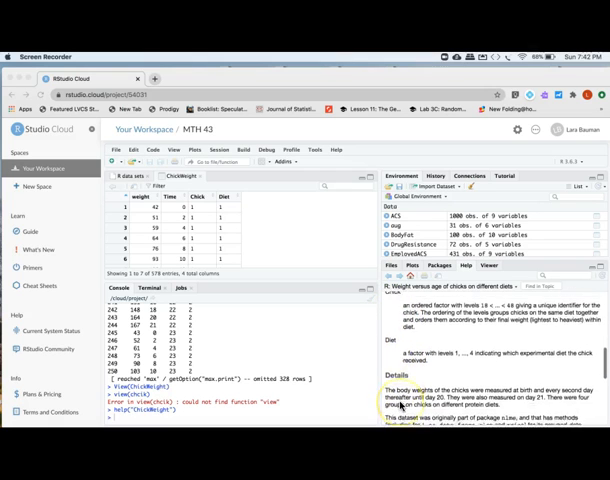
scroll("down", 3)
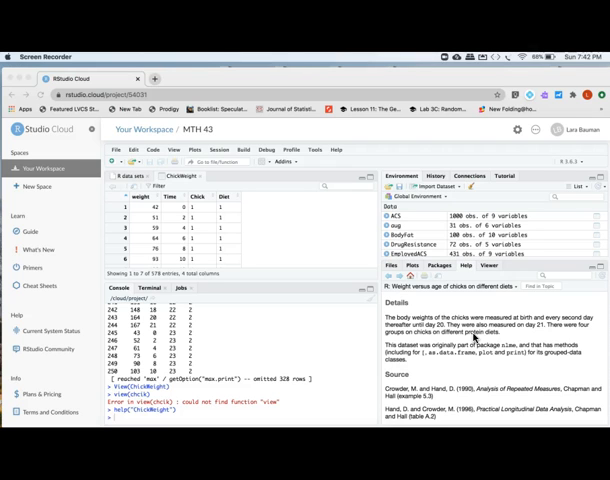
scroll("down", 3)
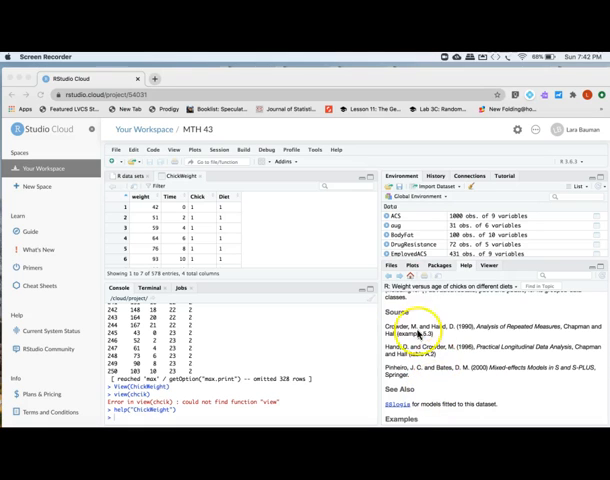
scroll("down", 3)
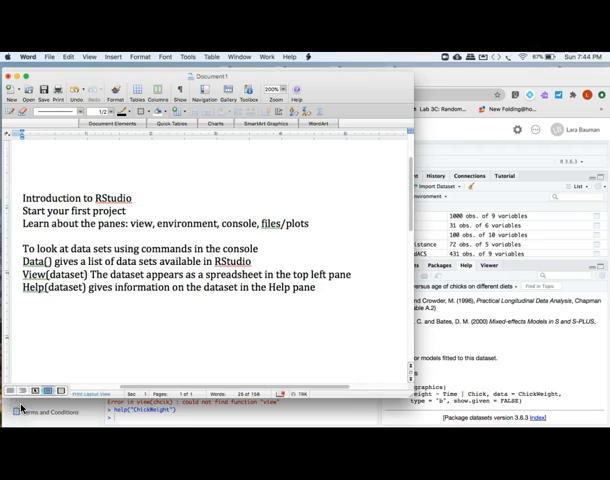
mouse_move(68, 274)
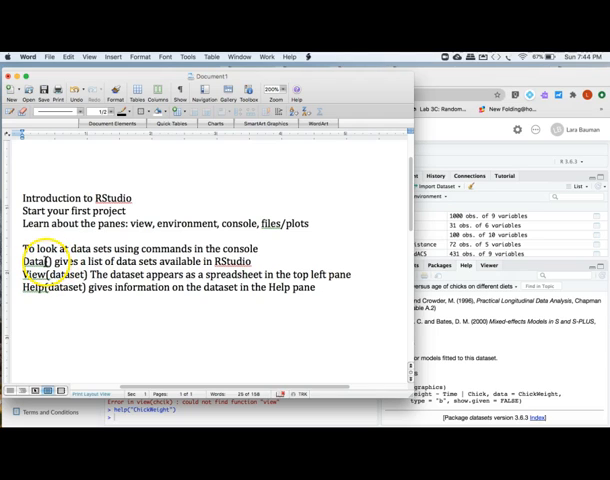
mouse_move(220, 262)
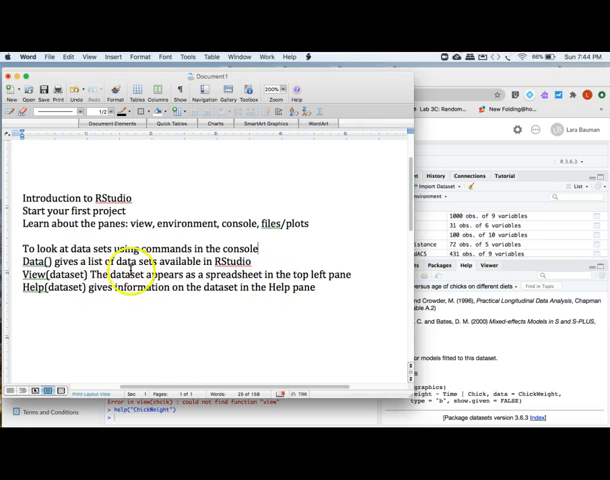
- Review the Word notes on data(), View() and help(), then return to RStudio Cloud
double_click(62, 276)
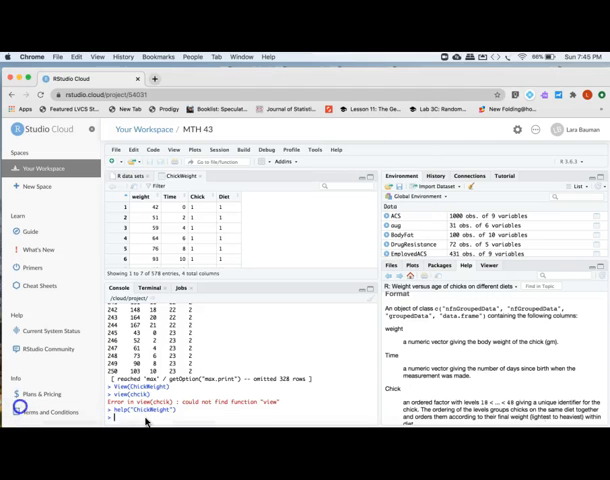
mouse_move(144, 424)
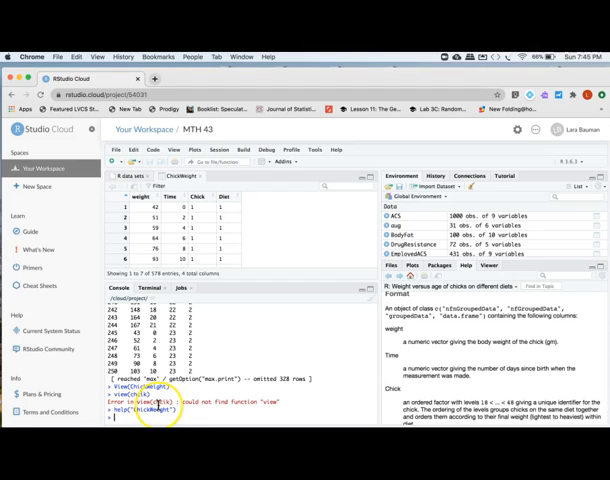
- Run hist(ChickWeight$weight) to draw a histogram of chick weights
type("hist")
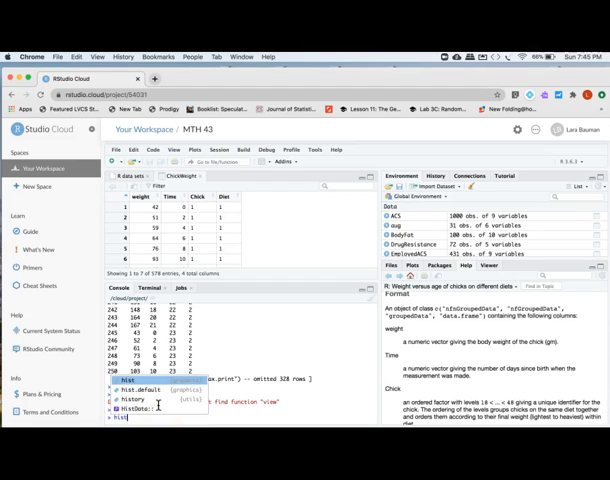
key("Enter")
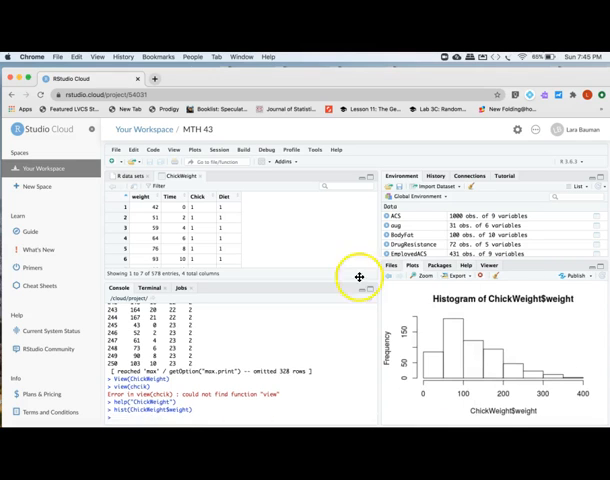
mouse_move(516, 304)
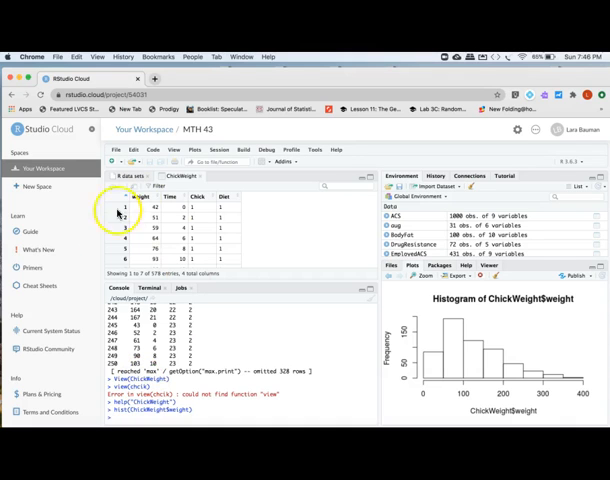
mouse_move(116, 264)
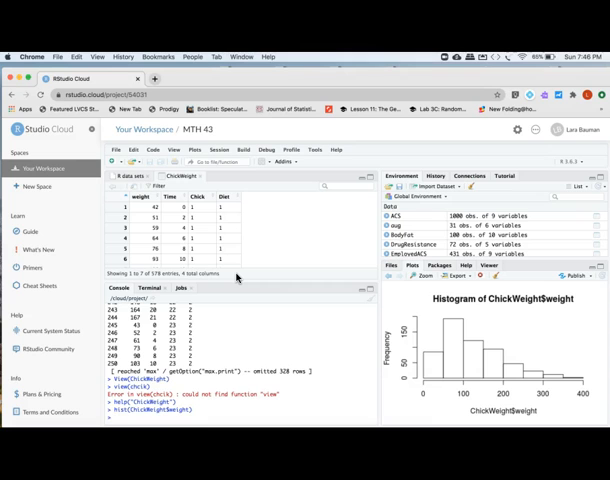
mouse_move(260, 216)
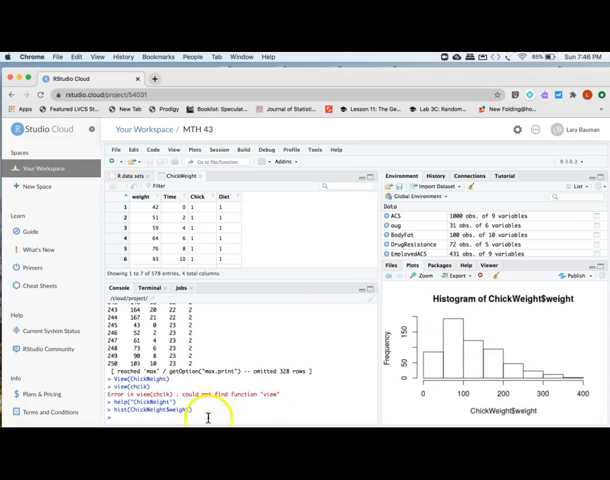
mouse_move(146, 420)
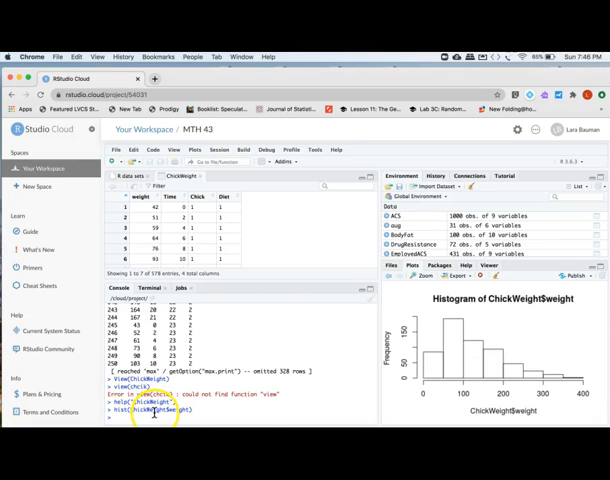
mouse_move(200, 356)
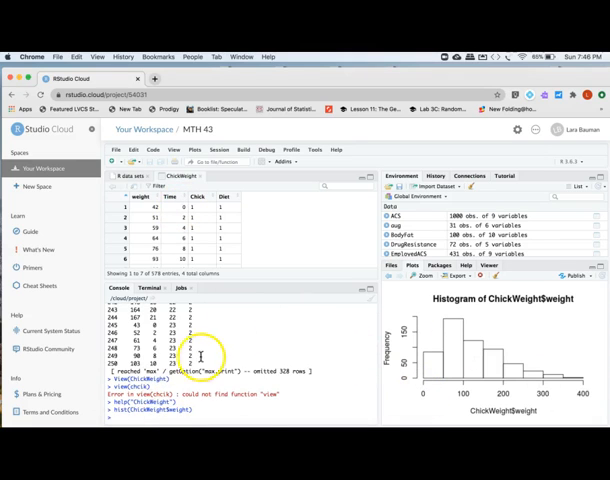
mouse_move(198, 366)
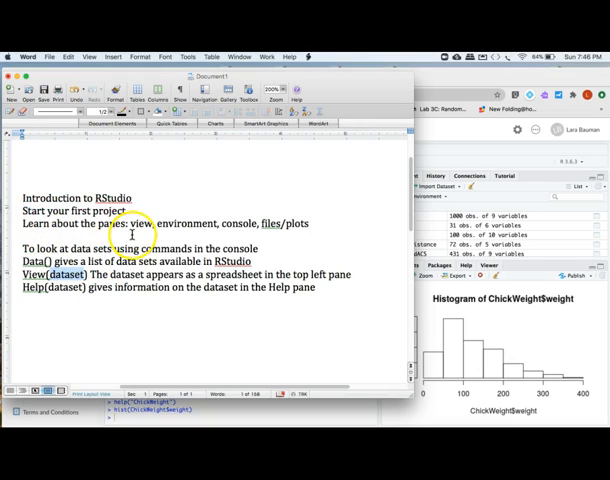
mouse_move(244, 232)
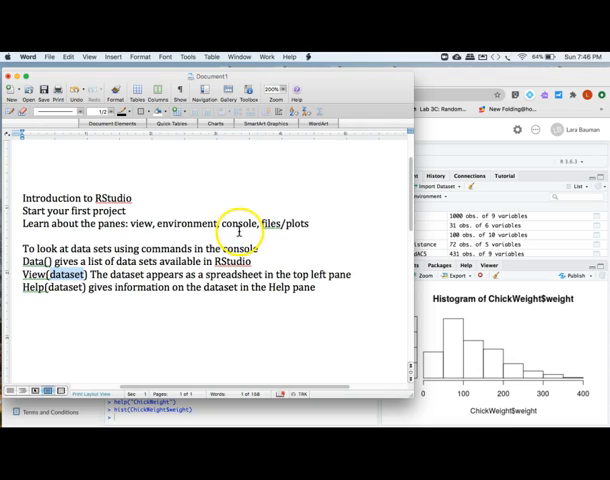